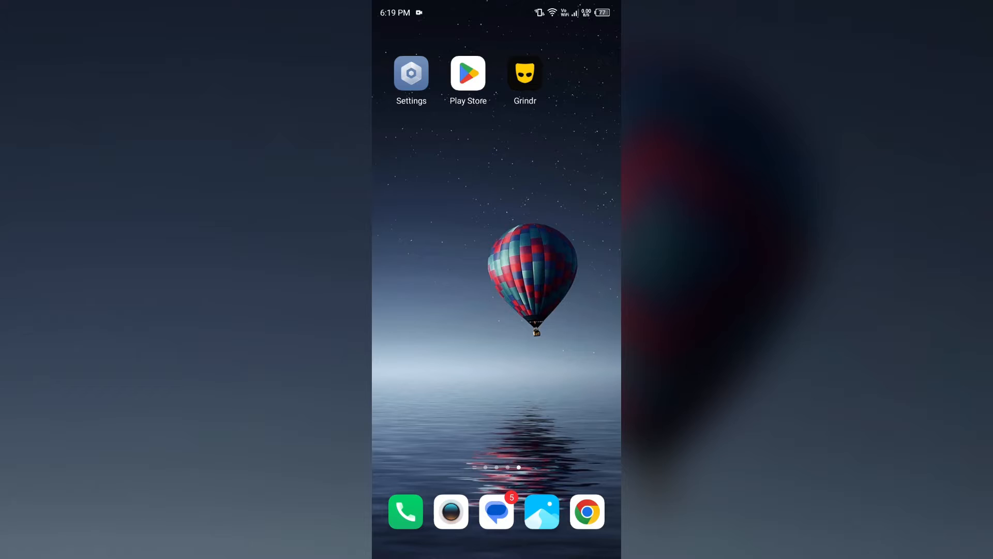
Launch Grindr from the Play Store and start signing up for a new account
click(468, 73)
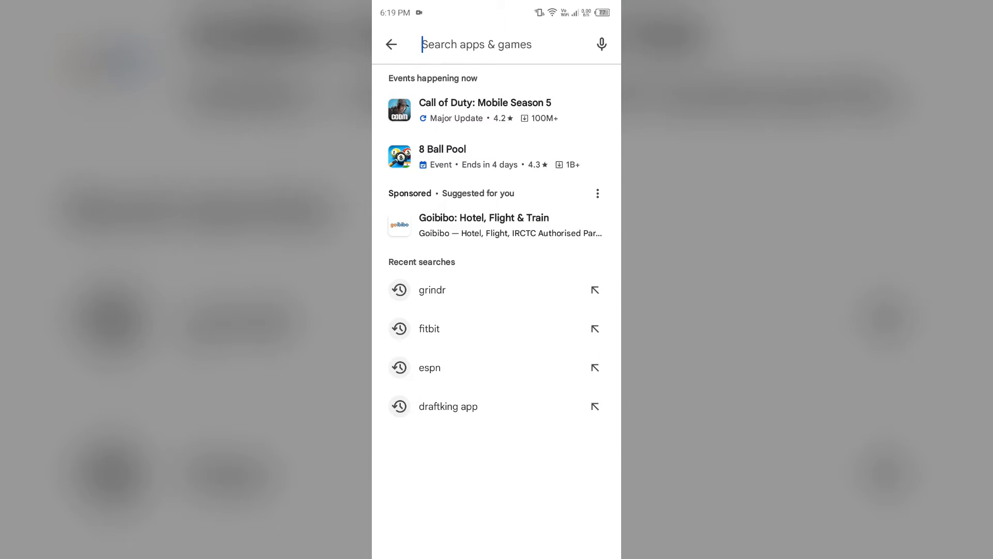
click(433, 290)
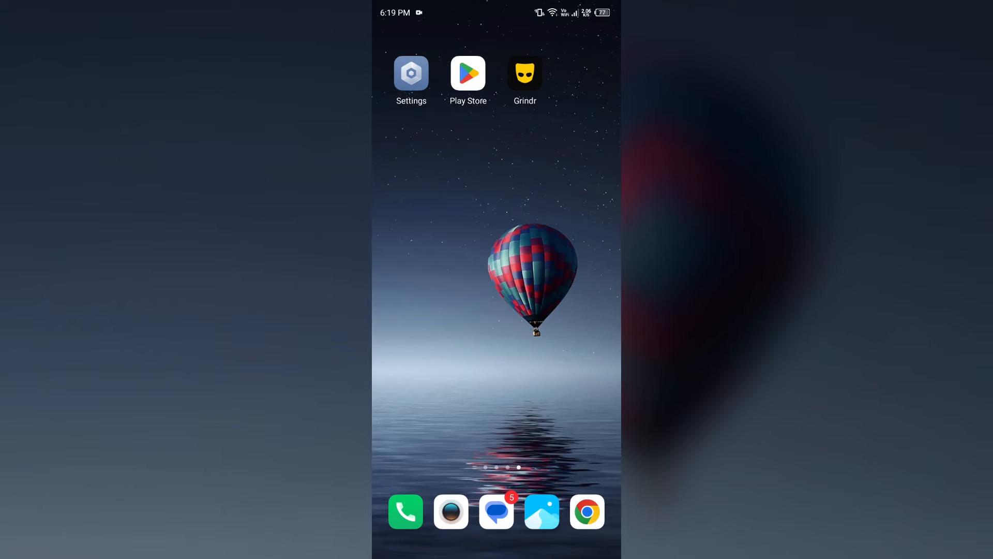
click(525, 81)
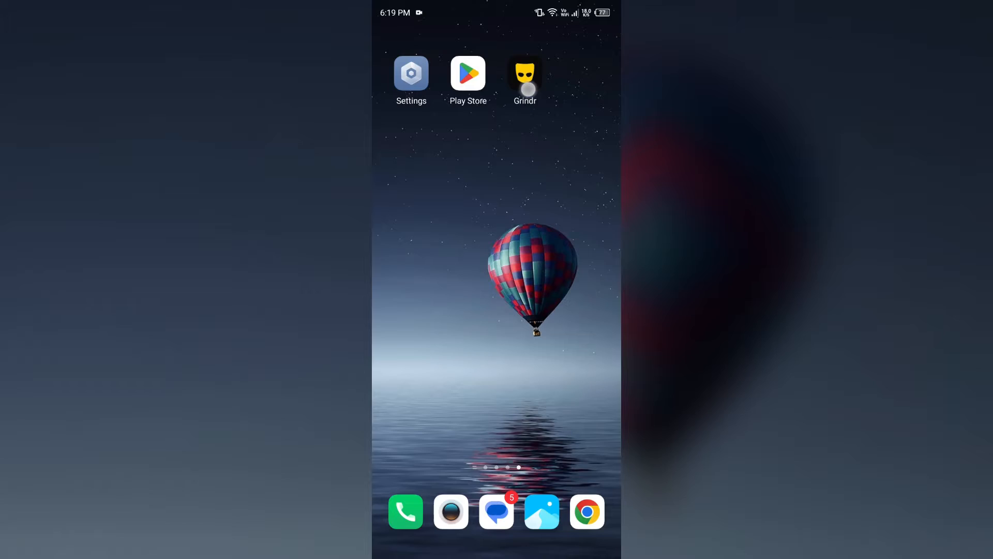
click(524, 72)
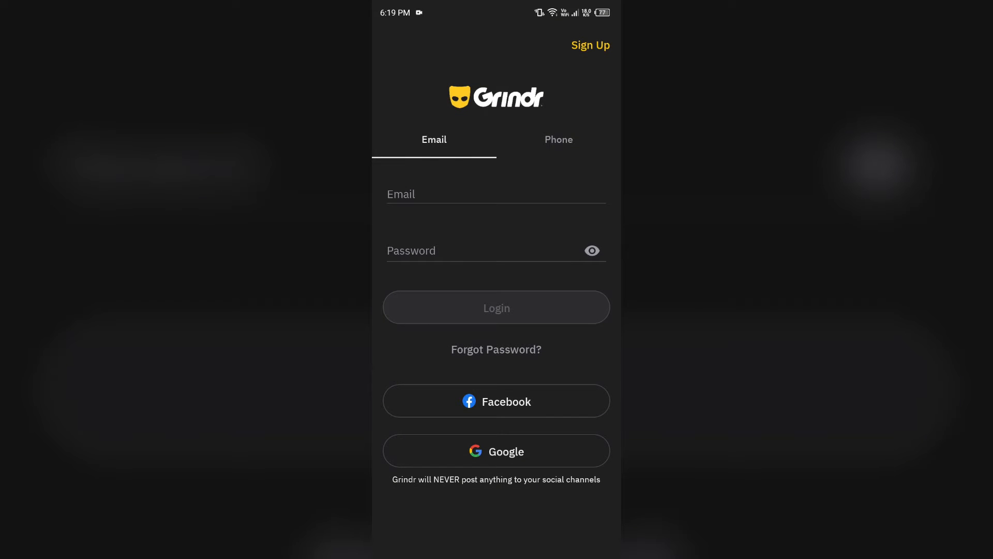
click(589, 45)
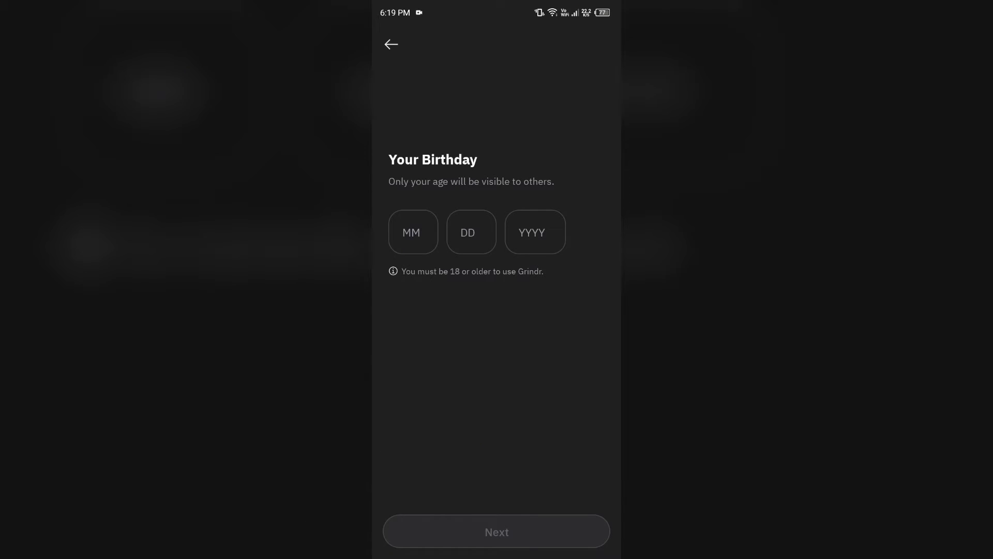
Enter the birthday 12/05/2000 and continue past the birthday step
click(413, 232)
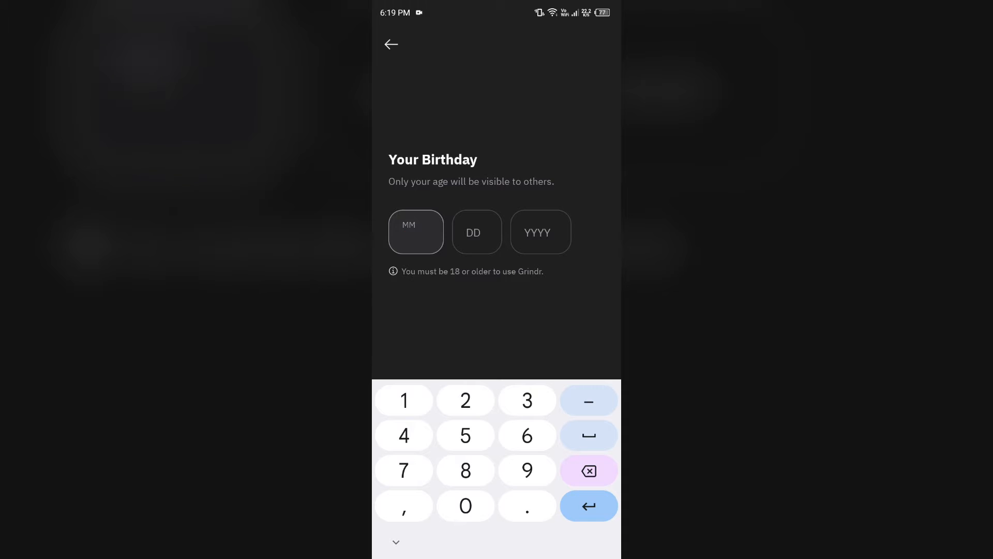
text(2)
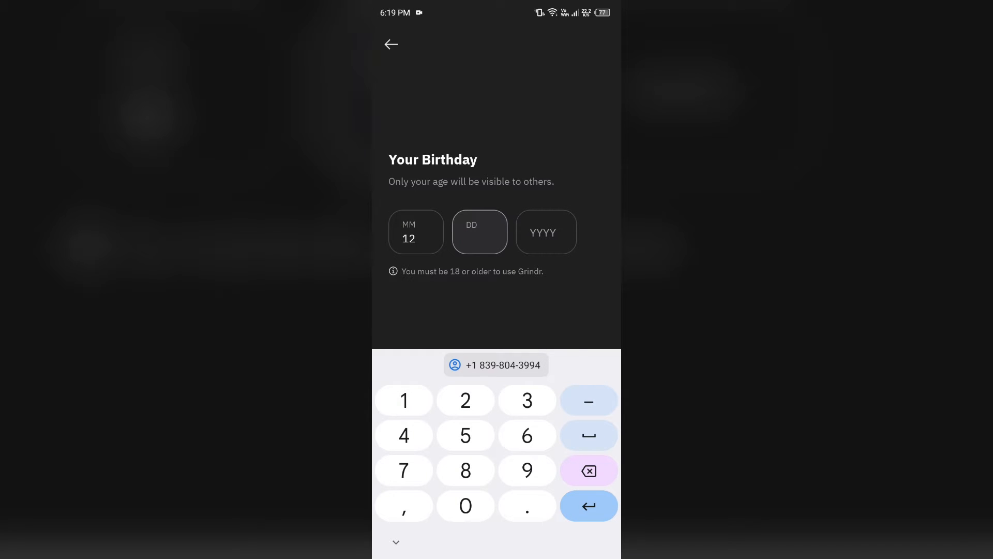
text(05)
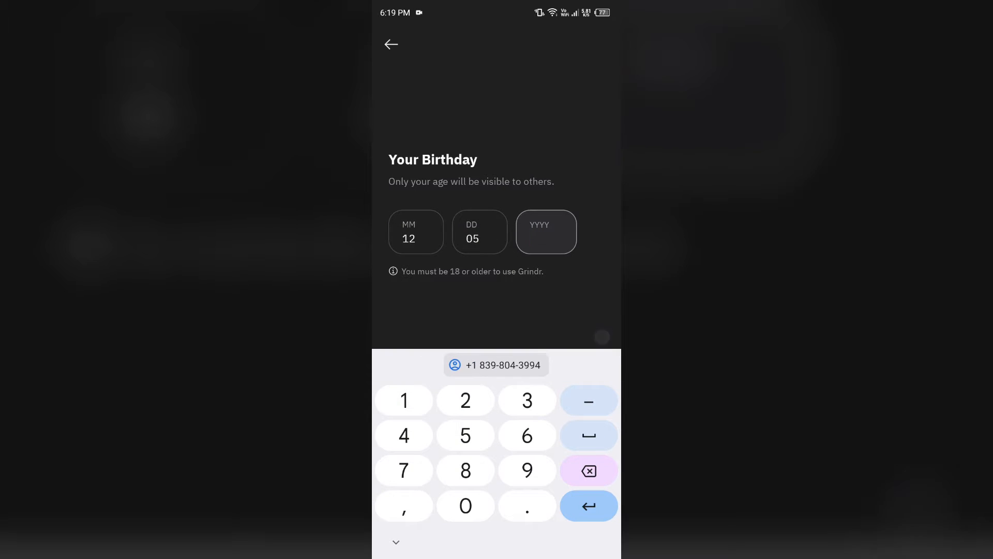
text(2000)
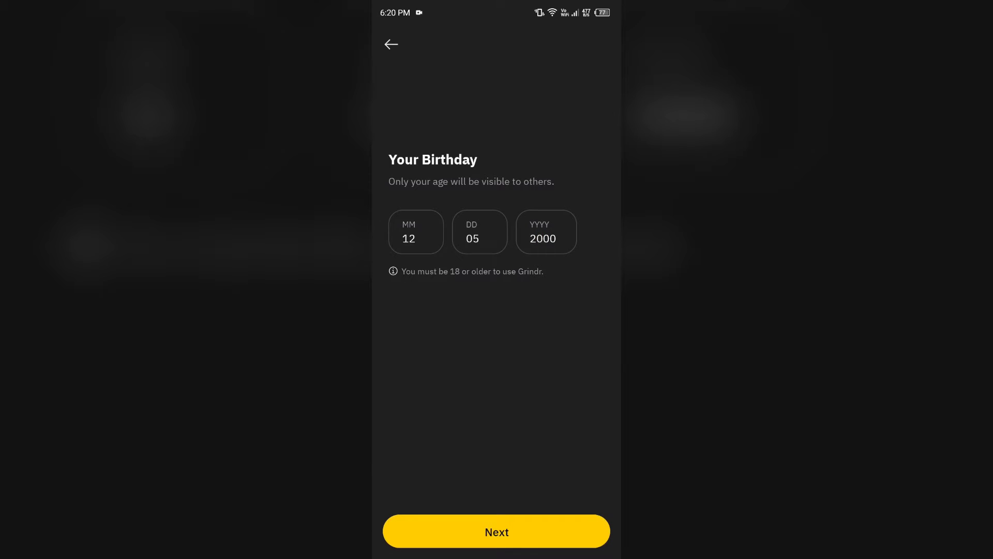
click(495, 531)
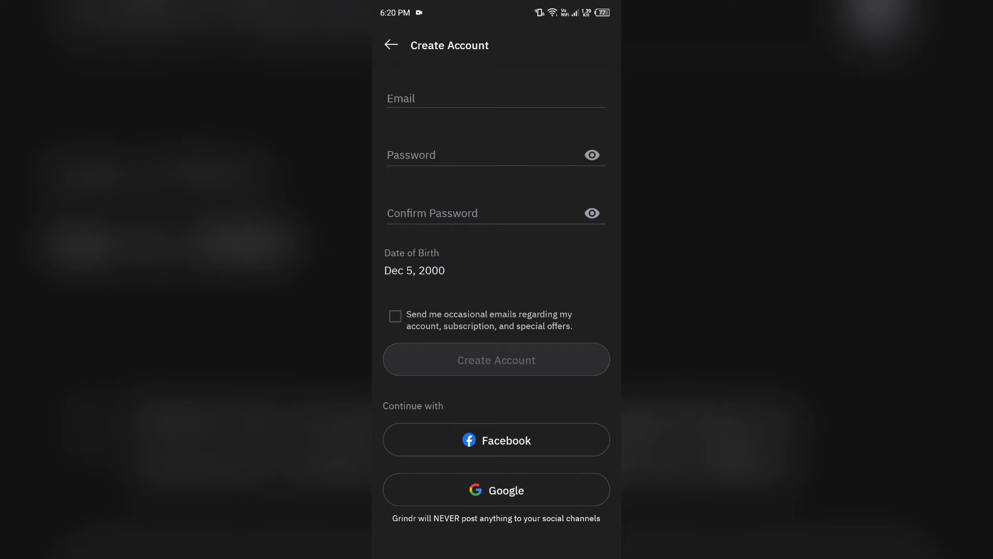
click(496, 99)
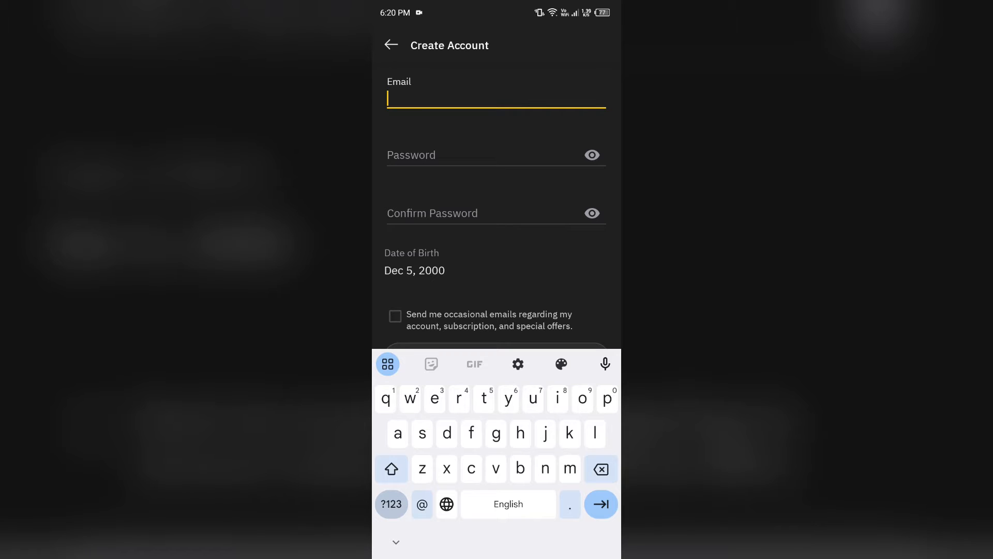
text(ri)
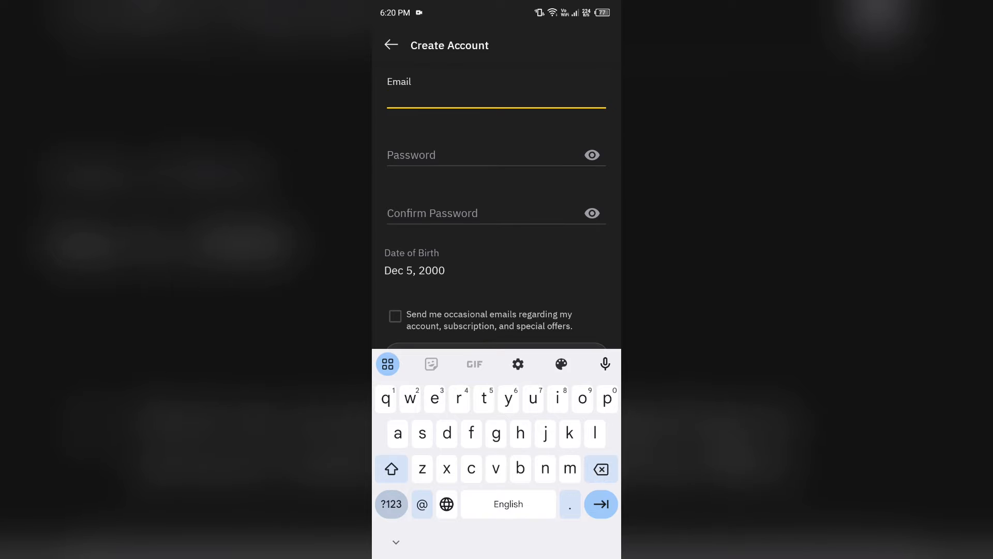
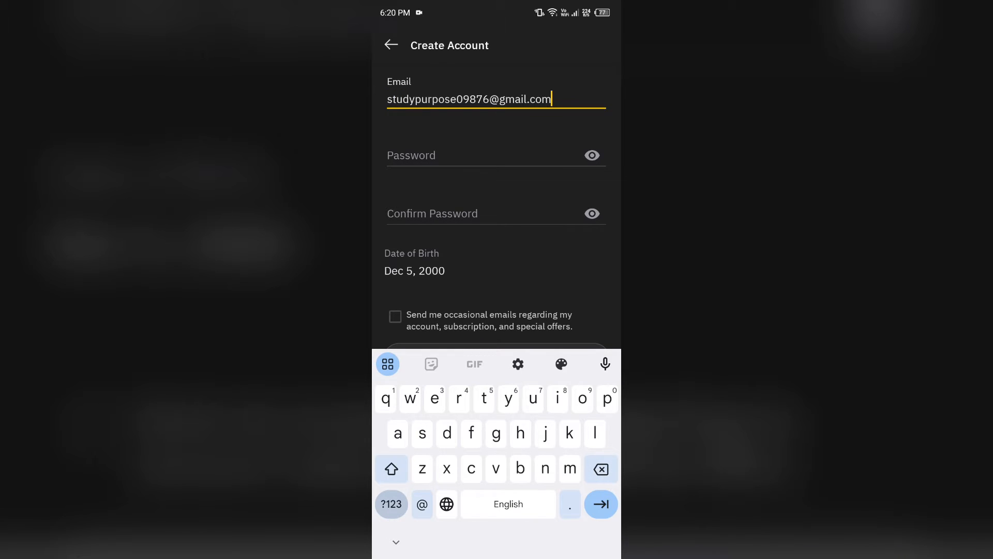
click(496, 156)
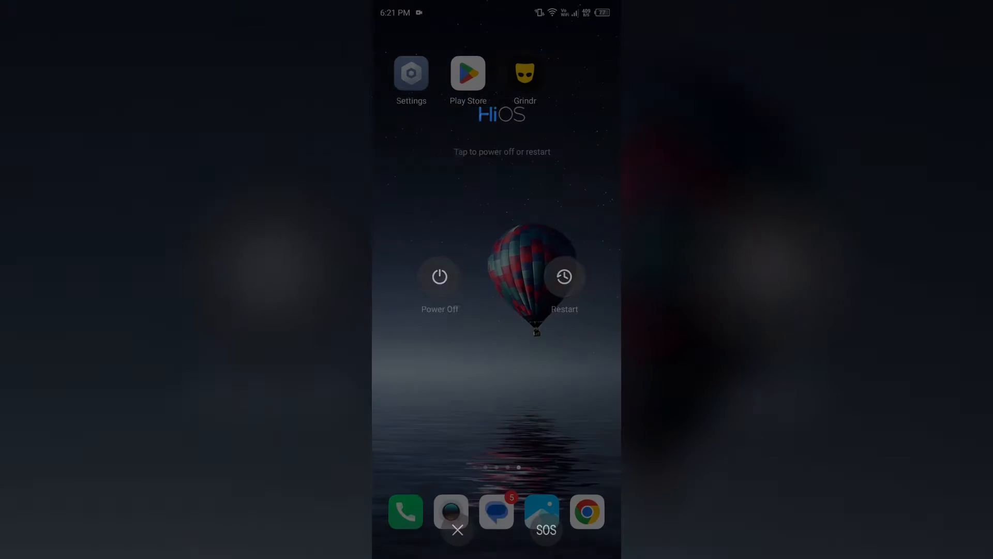
Dismiss the Power Off / Restart menu so the home screen shows again
click(456, 528)
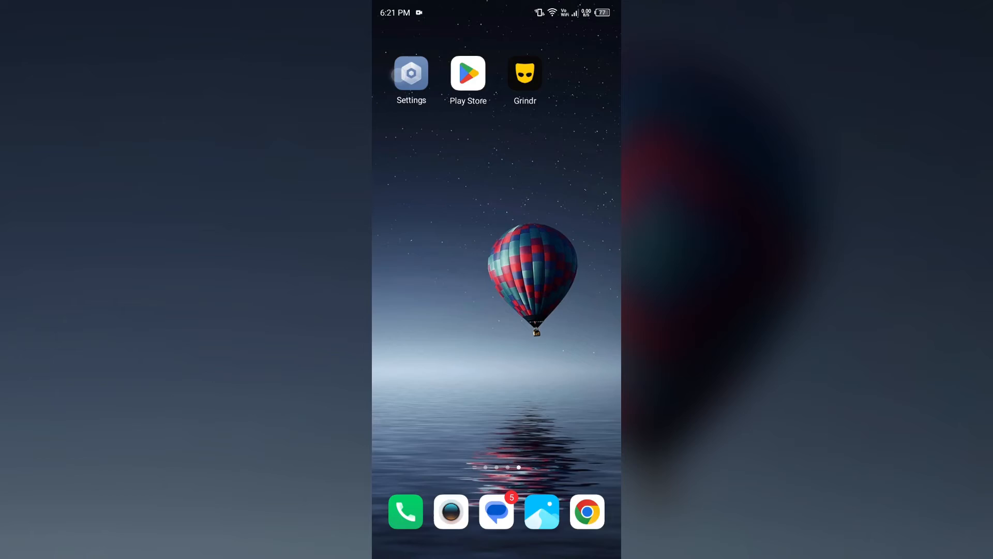
View Grindr's Storage & cache details via Settings > Apps > App List, then return home
click(411, 73)
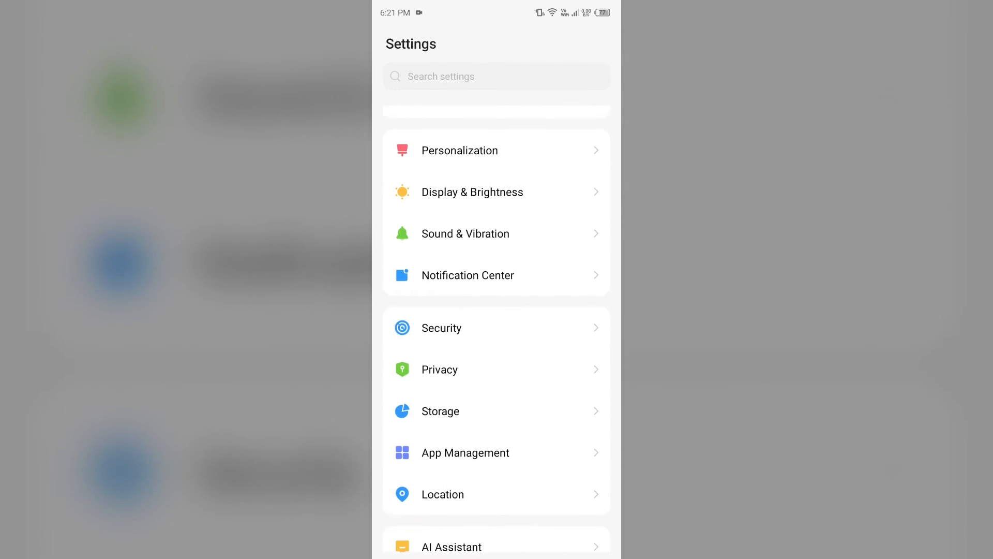
click(464, 452)
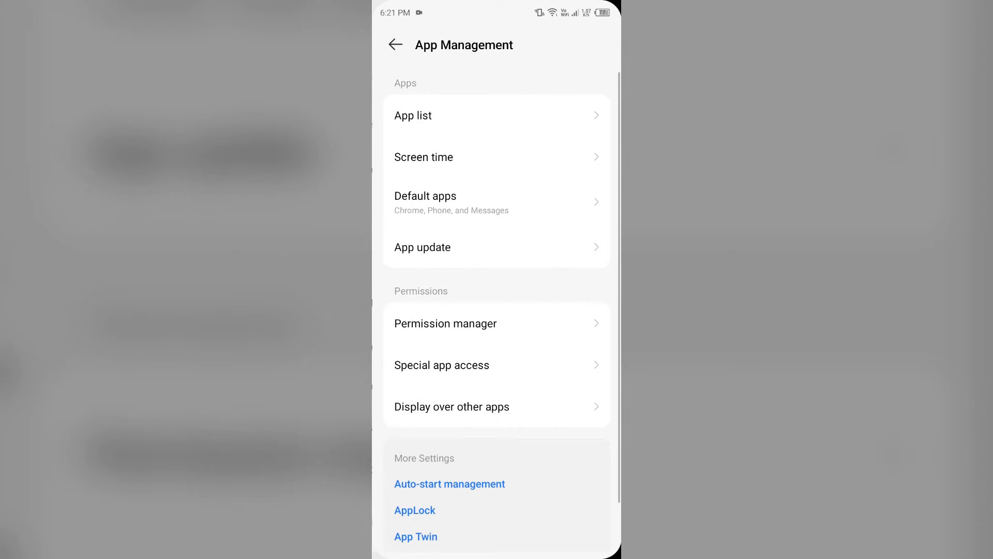
click(413, 115)
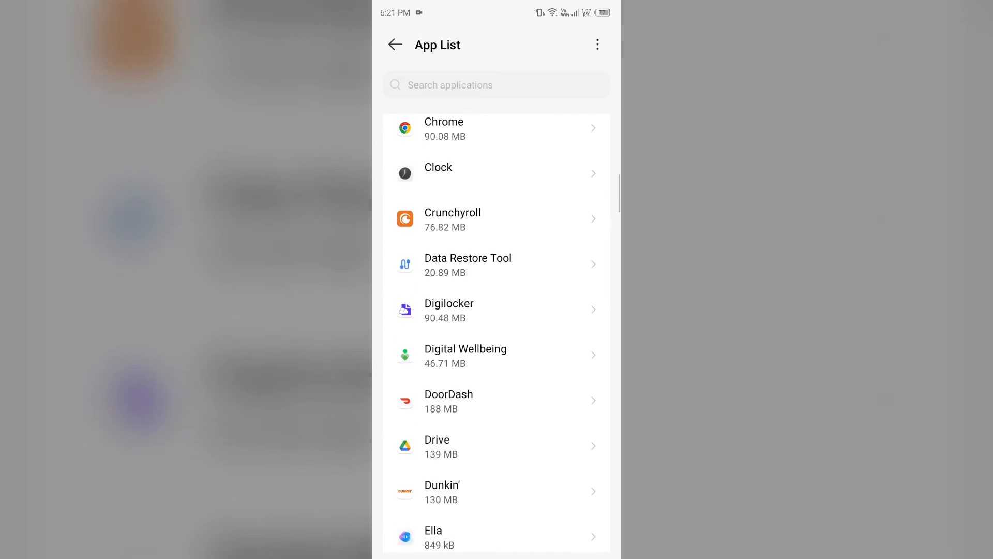
scroll(down, 3)
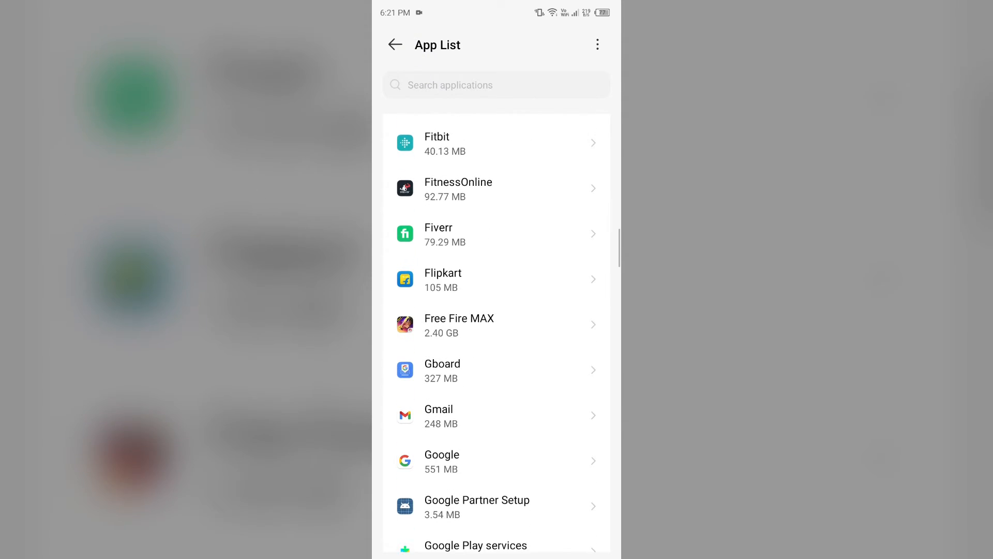
scroll(down, 3)
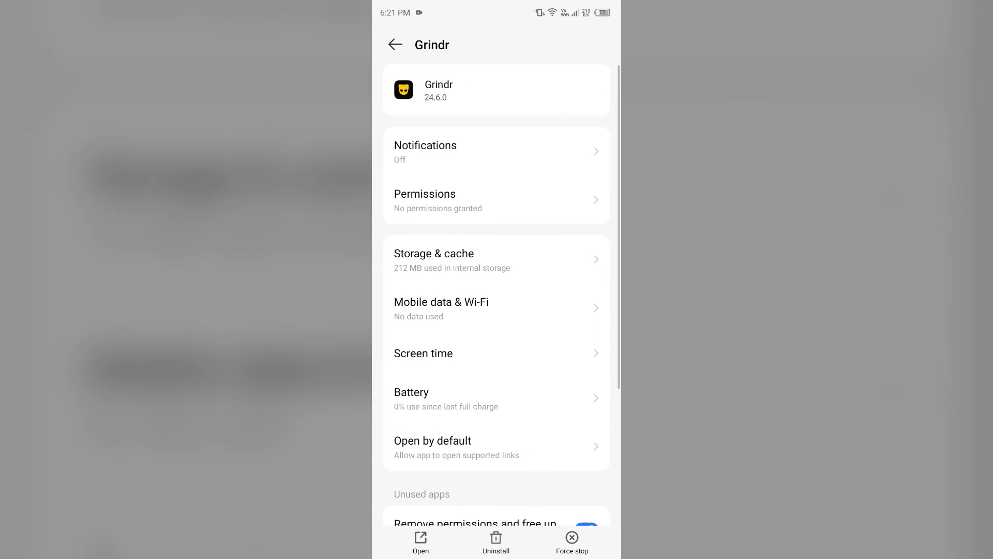
click(497, 259)
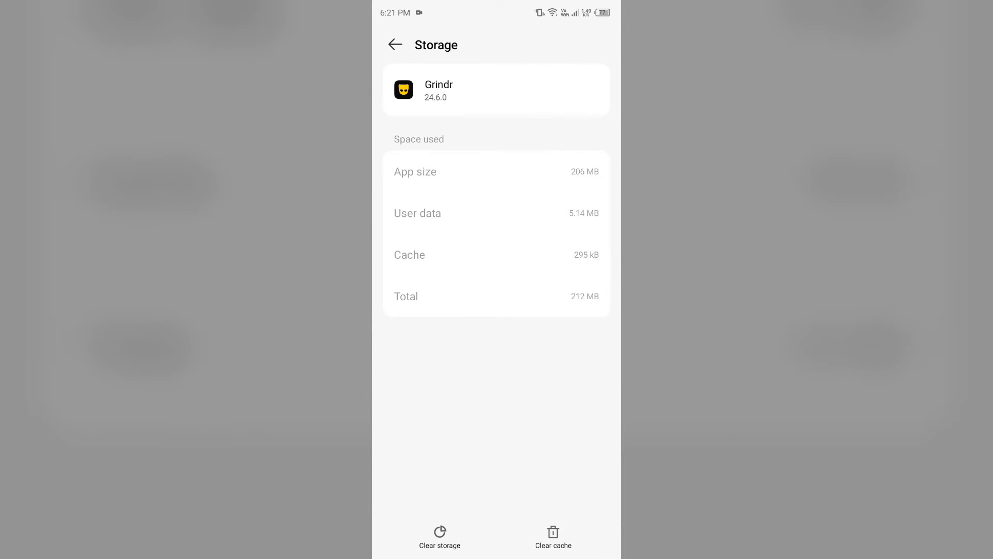
key(Home)
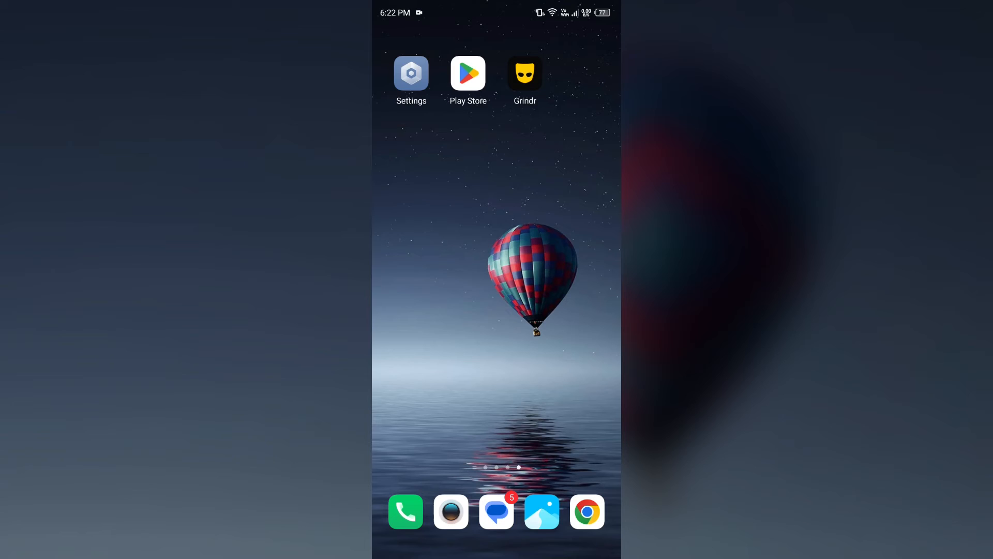
click(411, 72)
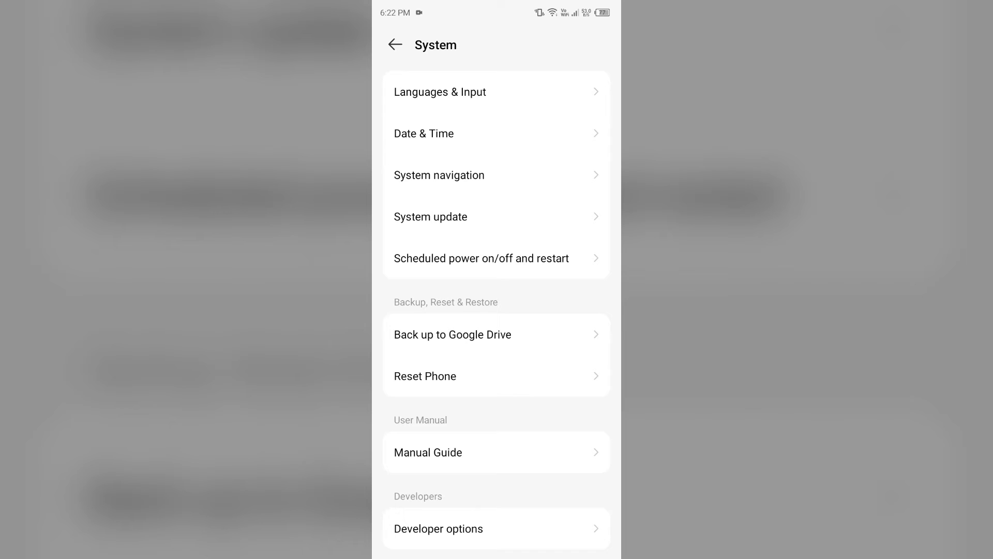
click(425, 375)
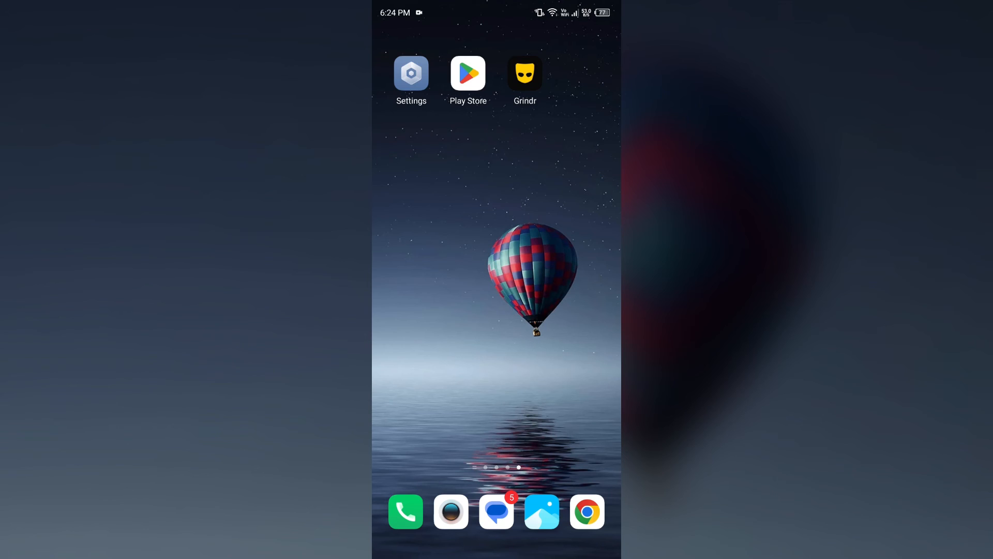
Launch Gmail and start composing a new email
scroll(left, 3)
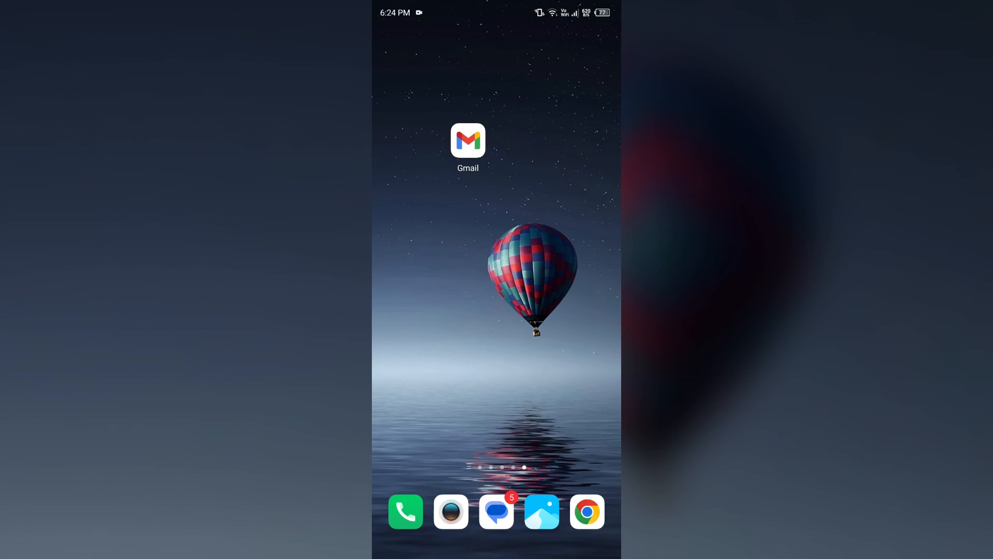
click(467, 140)
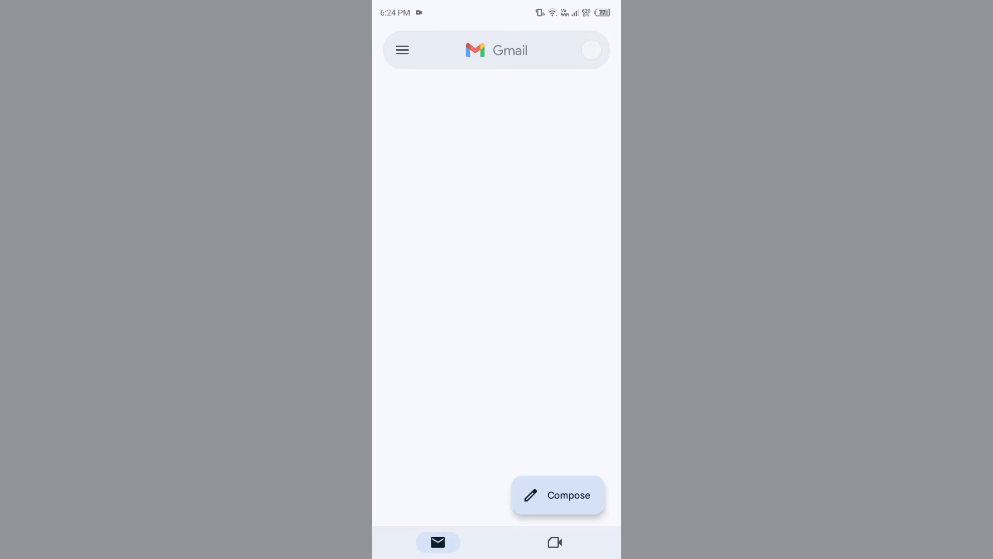
click(557, 495)
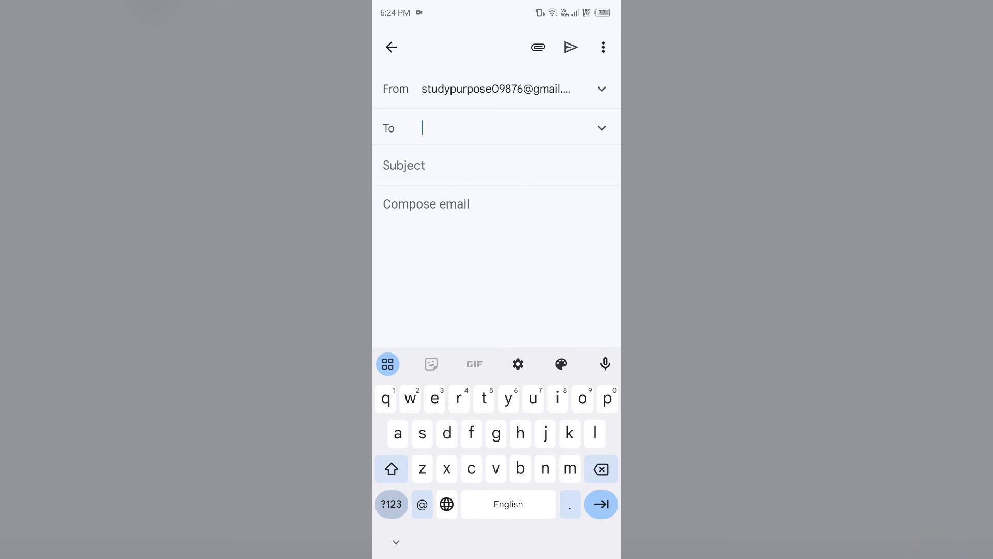
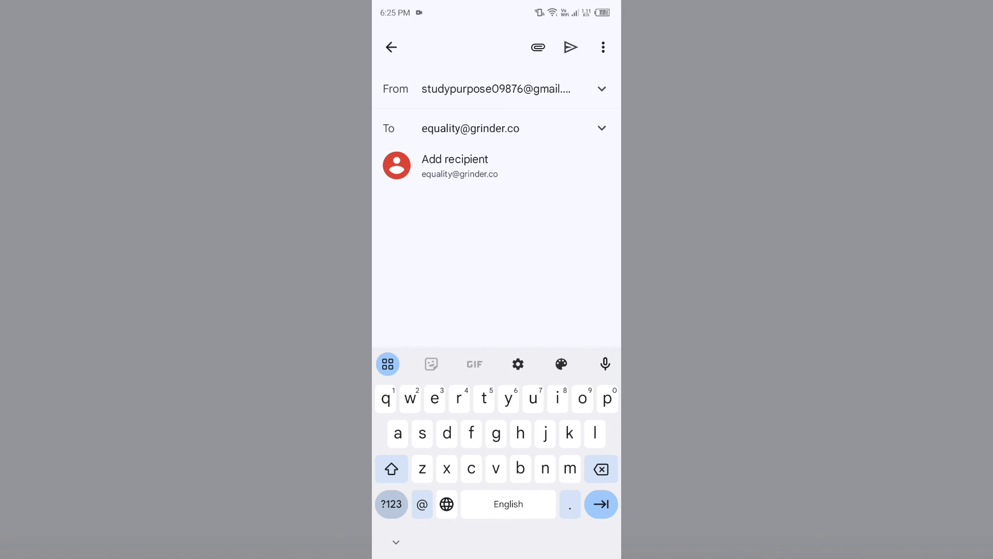
click(459, 166)
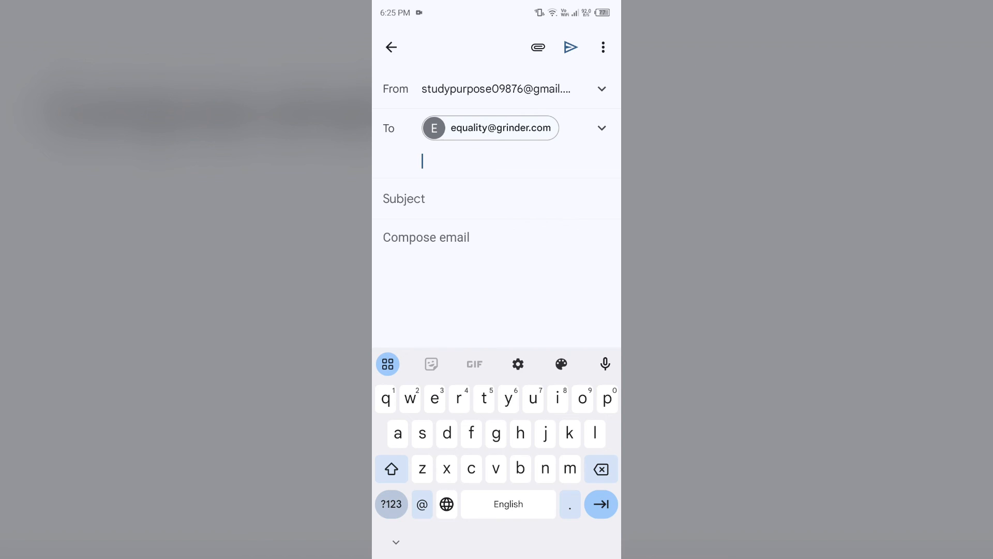
click(391, 47)
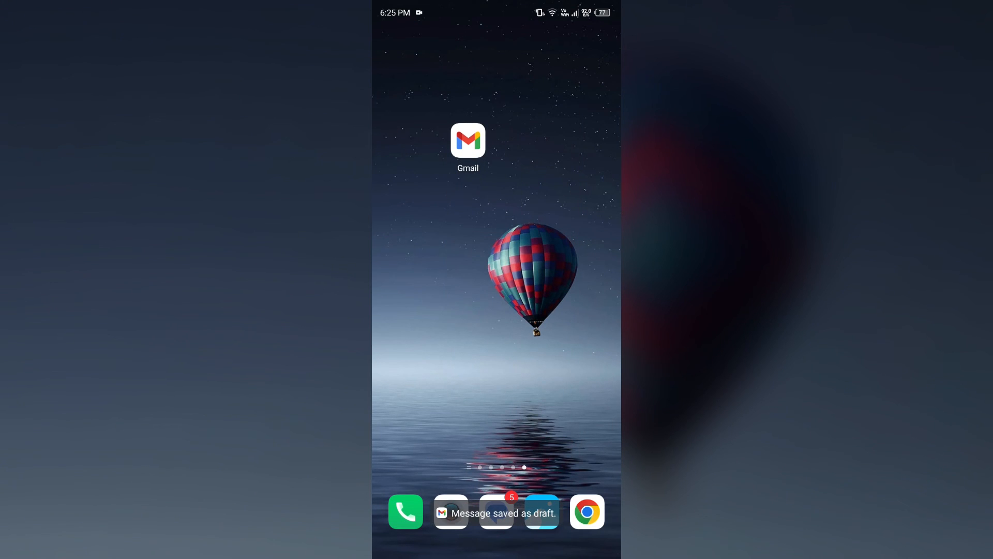